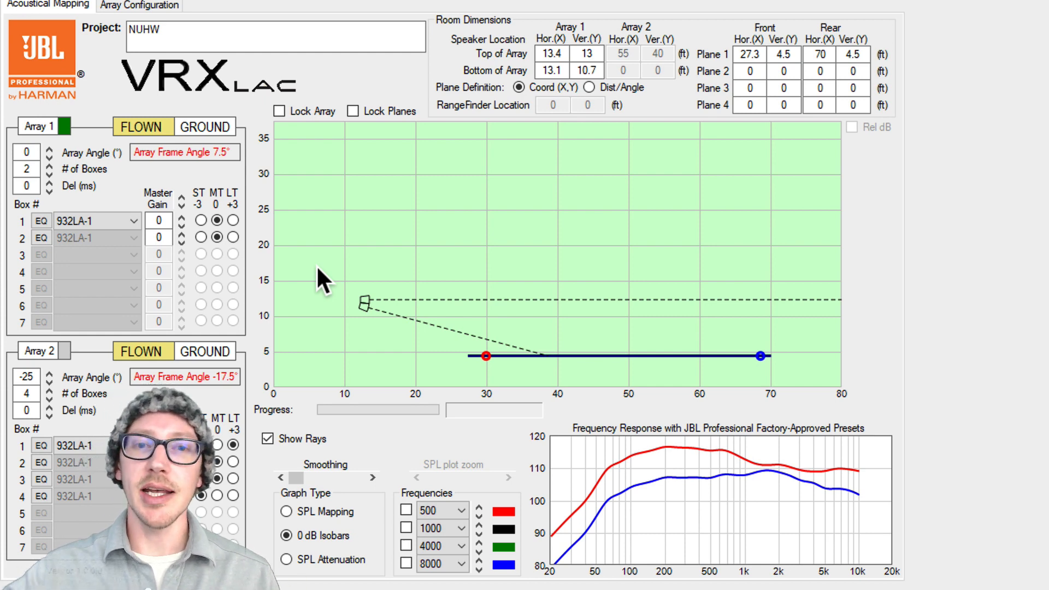
{"action": "mouse_move", "coordinate": [294, 261]}
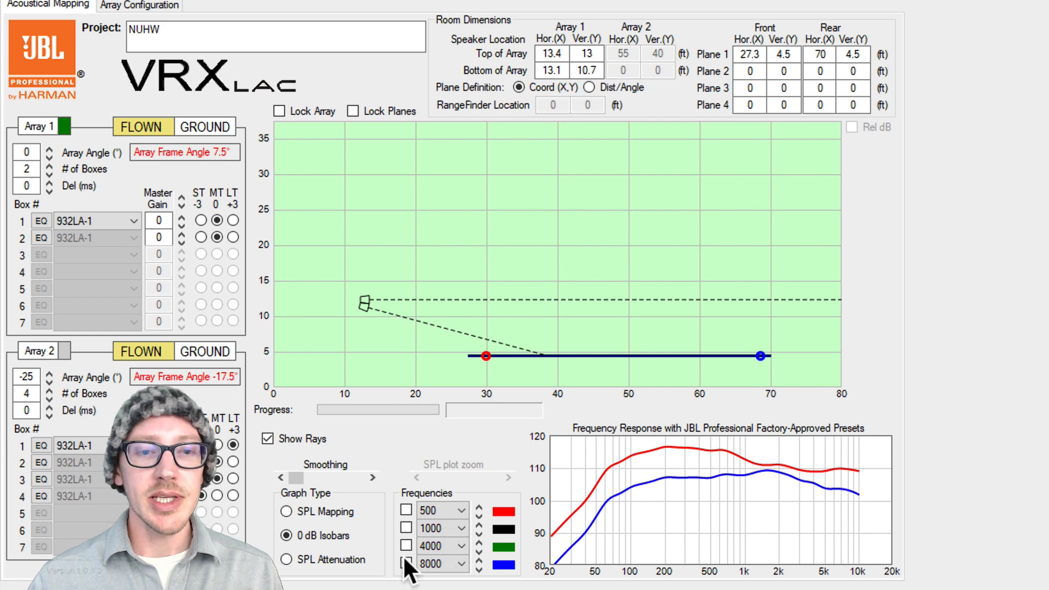
- Plot the 8000 Hz and 4000 Hz isobars and cut box 2's master gain to -18 dB
{"action": "left_click", "coordinate": [407, 564]}
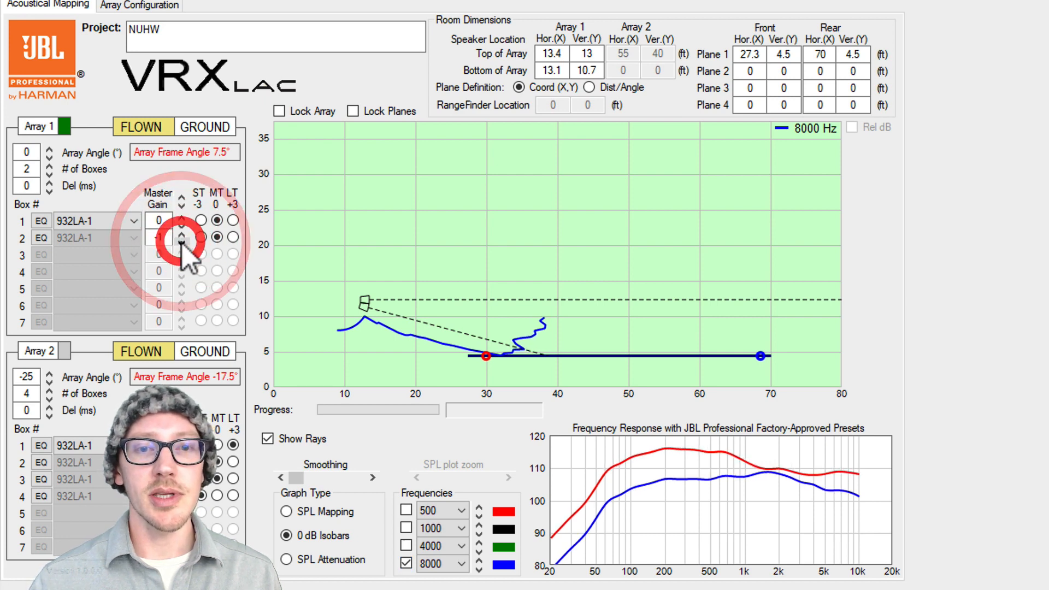
{"action": "left_click", "coordinate": [180, 240]}
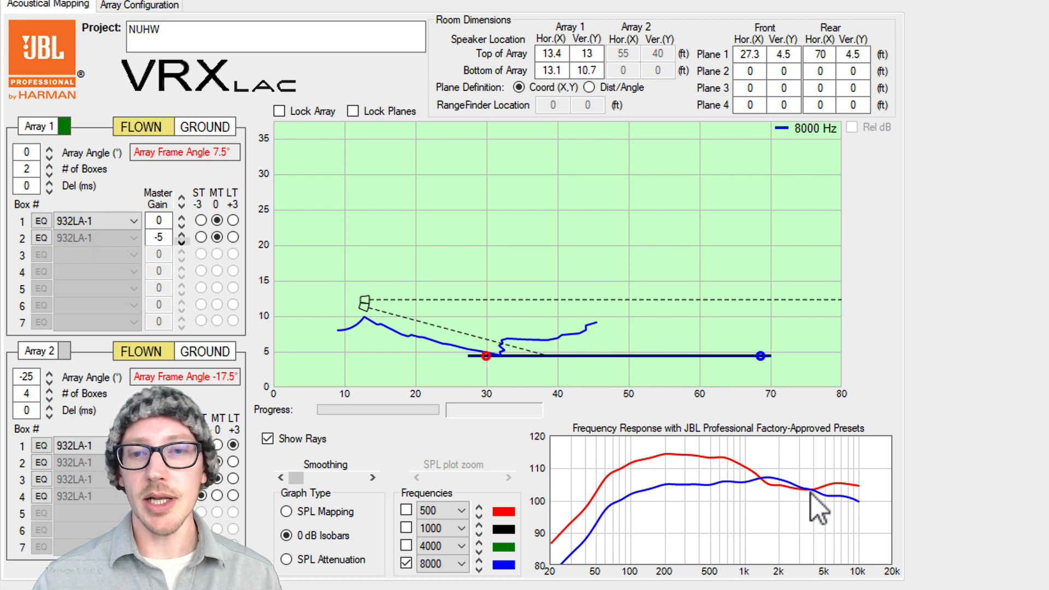
{"action": "mouse_move", "coordinate": [776, 482]}
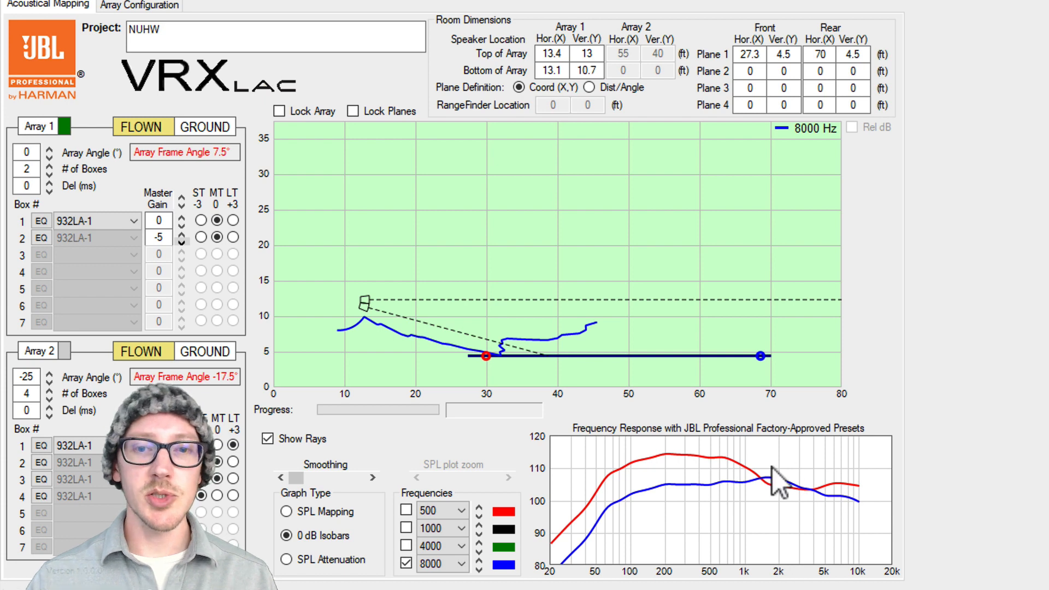
{"action": "mouse_move", "coordinate": [489, 374]}
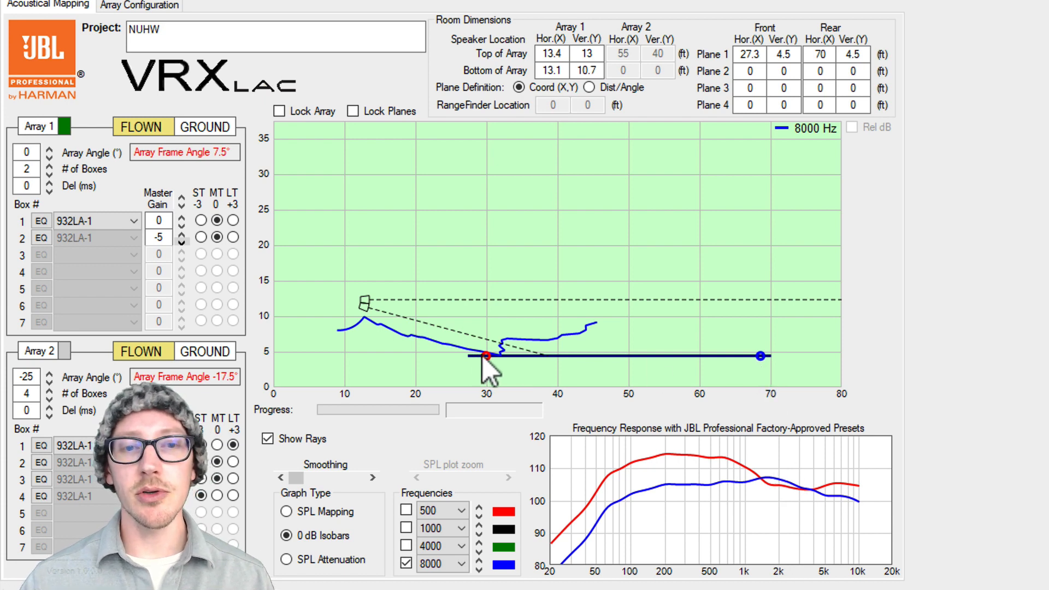
{"action": "mouse_move", "coordinate": [347, 261]}
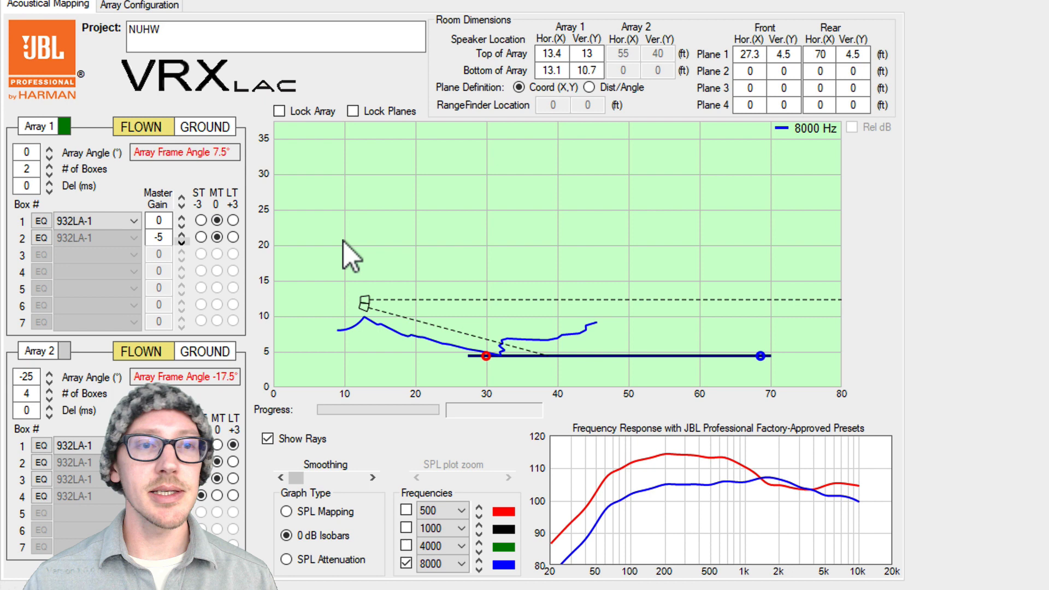
{"action": "left_click", "coordinate": [182, 240]}
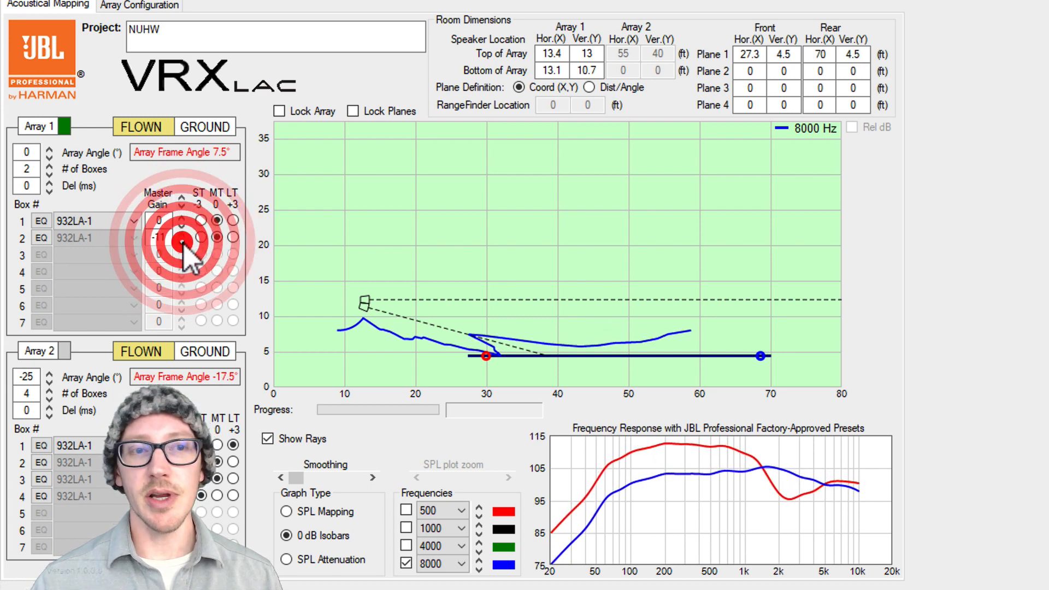
{"action": "left_click", "coordinate": [181, 242]}
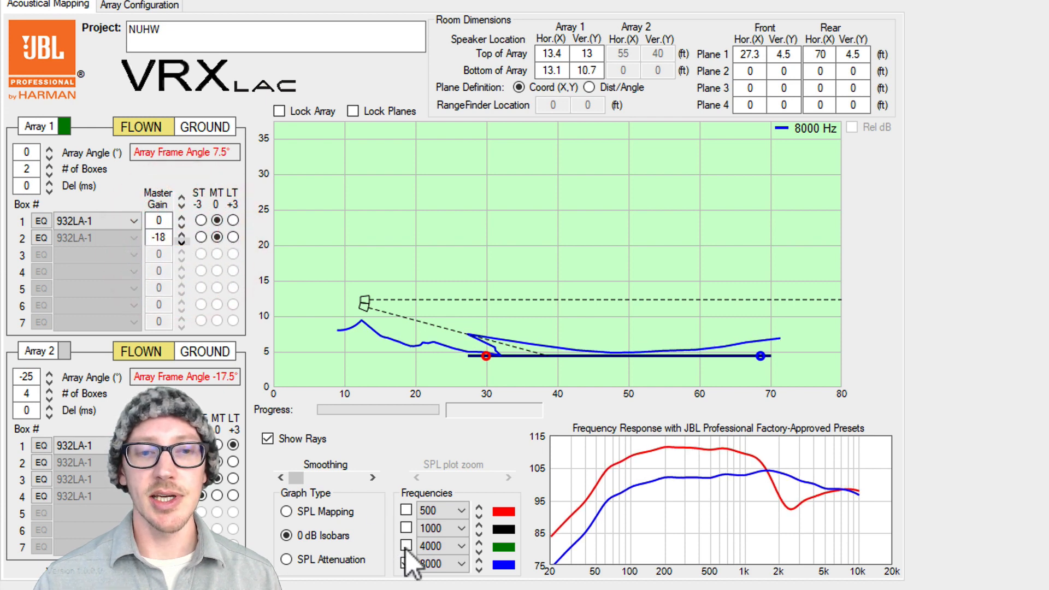
{"action": "left_click", "coordinate": [406, 546]}
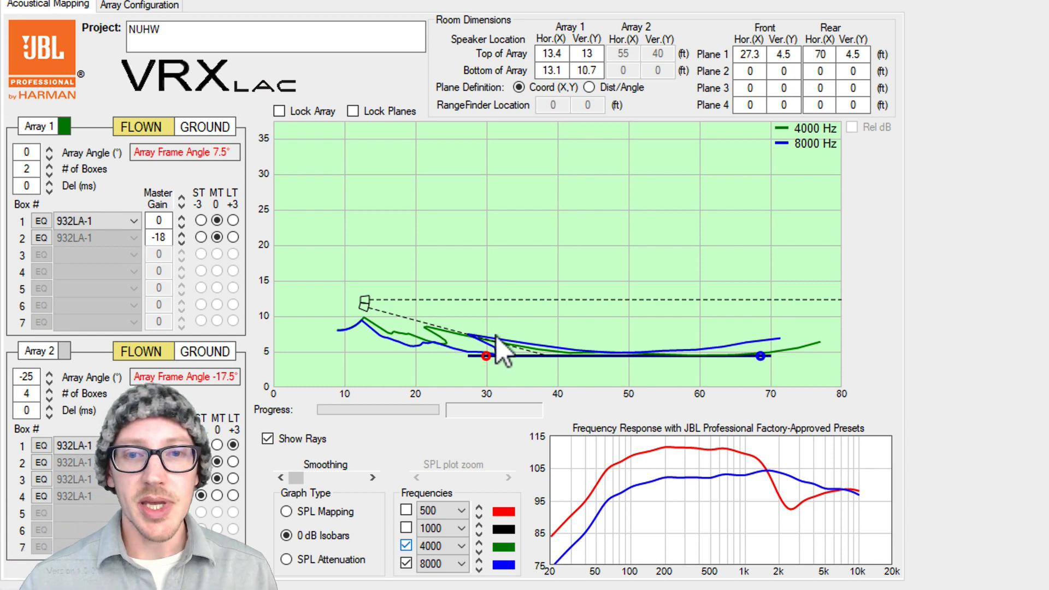
{"action": "left_click_drag", "start_coordinate": [487, 355], "coordinate": [656, 356]}
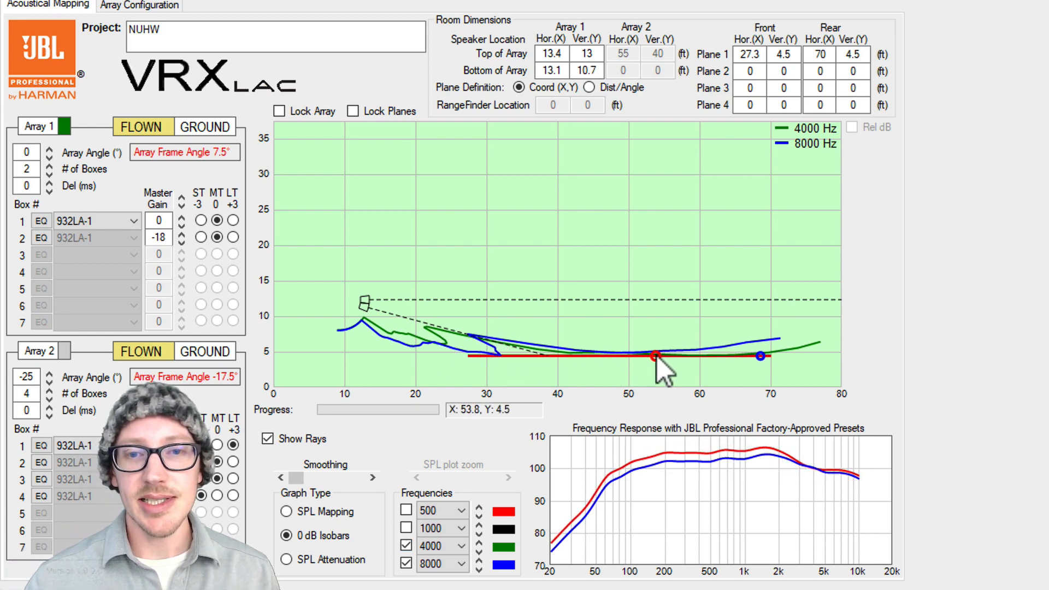
{"action": "left_click_drag", "start_coordinate": [655, 355], "coordinate": [749, 356]}
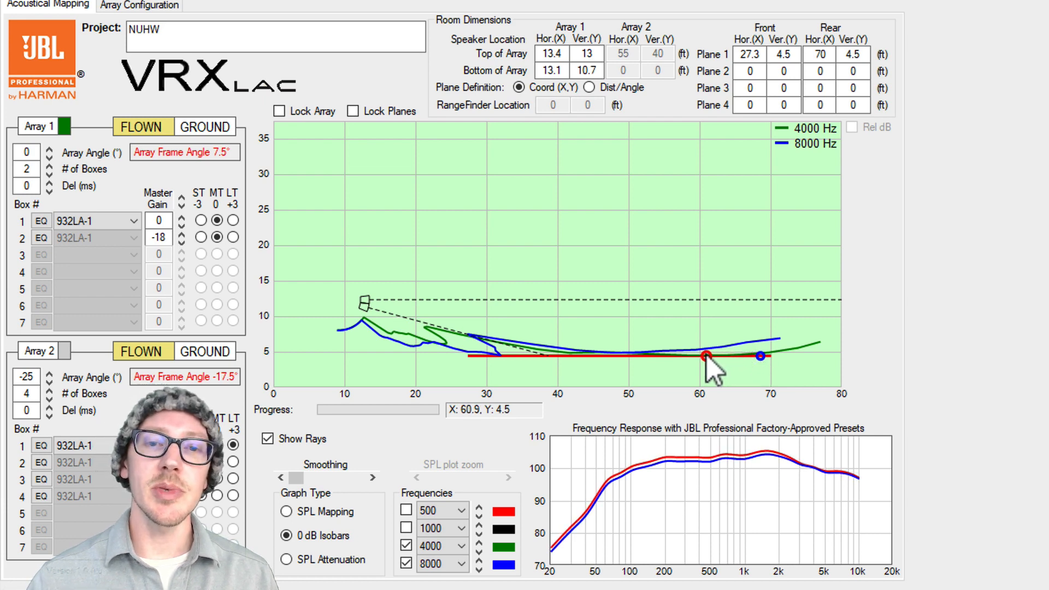
{"action": "left_click_drag", "start_coordinate": [703, 356], "coordinate": [583, 356]}
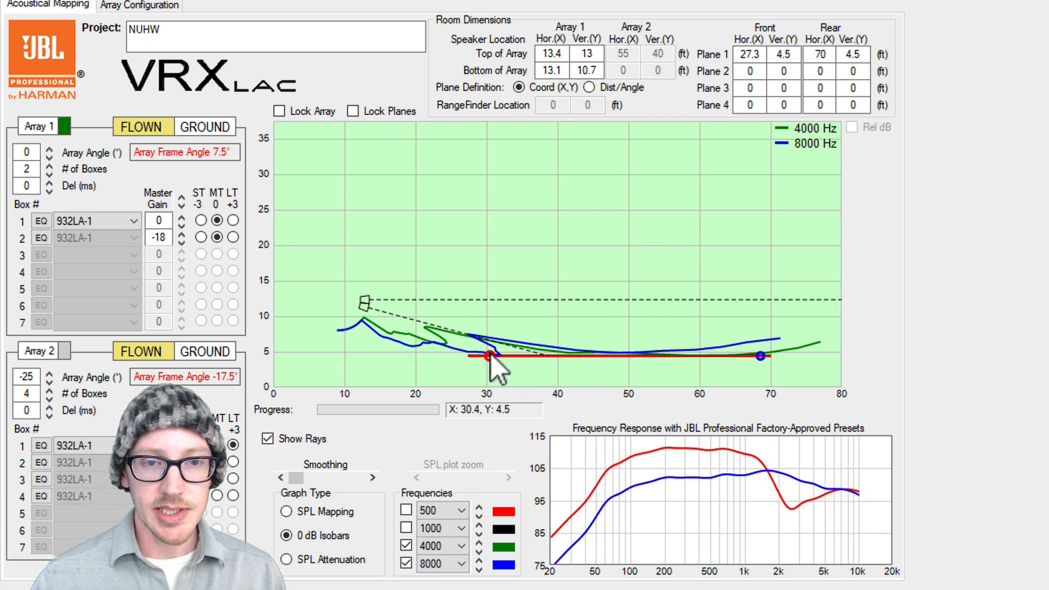
- Plot only the 500 Hz isobar and re-trim box 2's master gain to -16.5 dB
{"action": "left_click", "coordinate": [405, 546]}
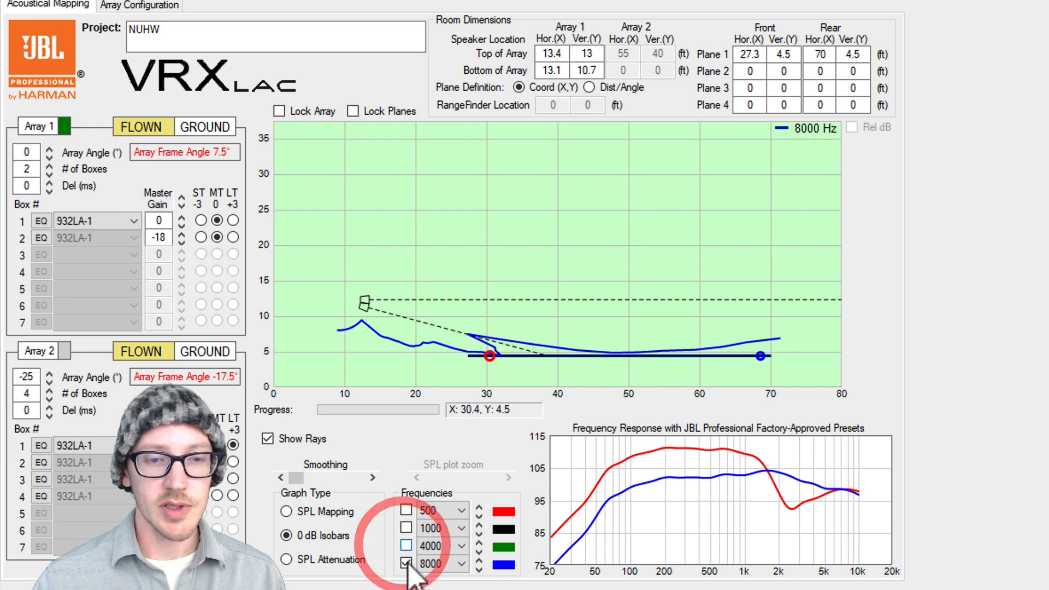
{"action": "left_click", "coordinate": [405, 511]}
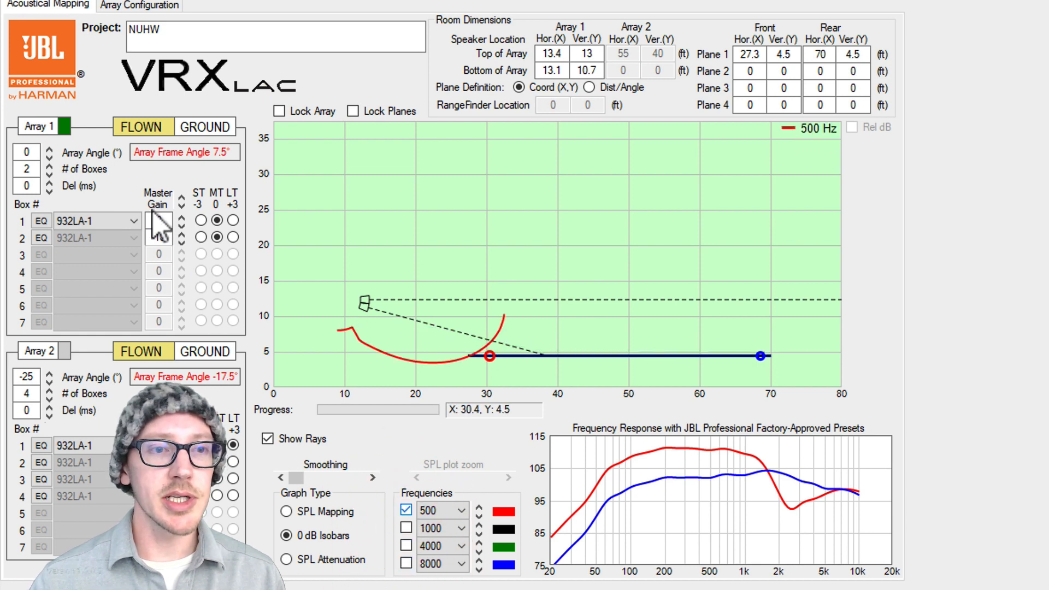
{"action": "left_click", "coordinate": [158, 237]}
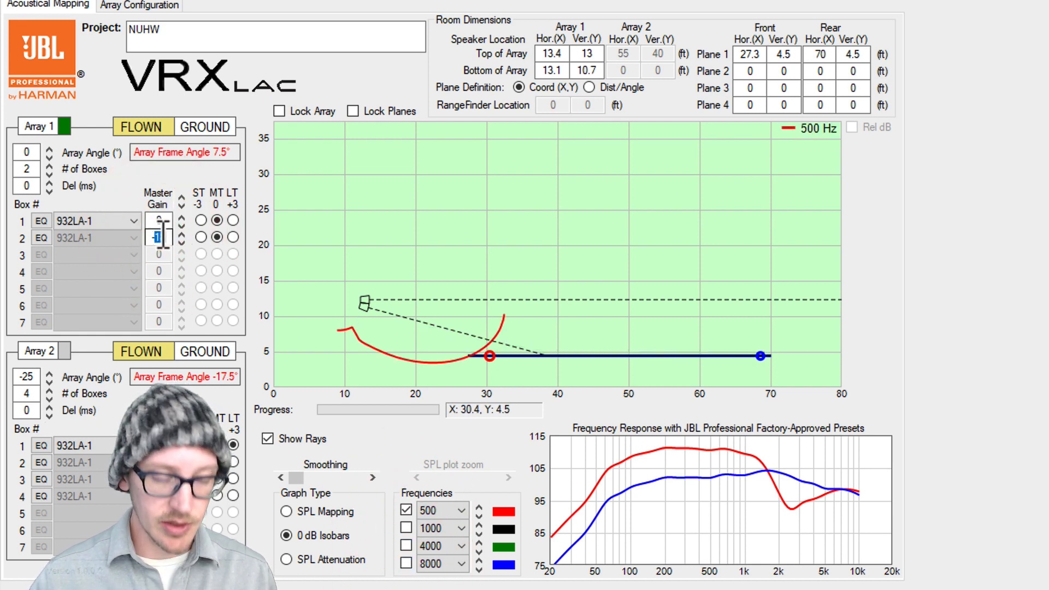
{"action": "left_click", "coordinate": [180, 241]}
{"action": "type", "text": "-8.5"}
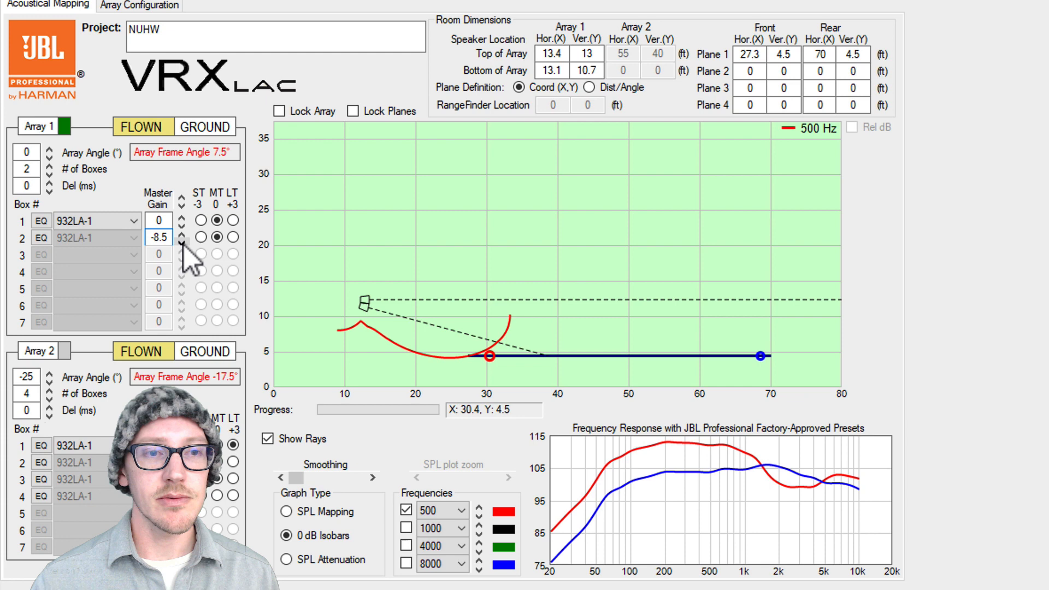
{"action": "left_click", "coordinate": [159, 237]}
{"action": "type", "text": "-16.5"}
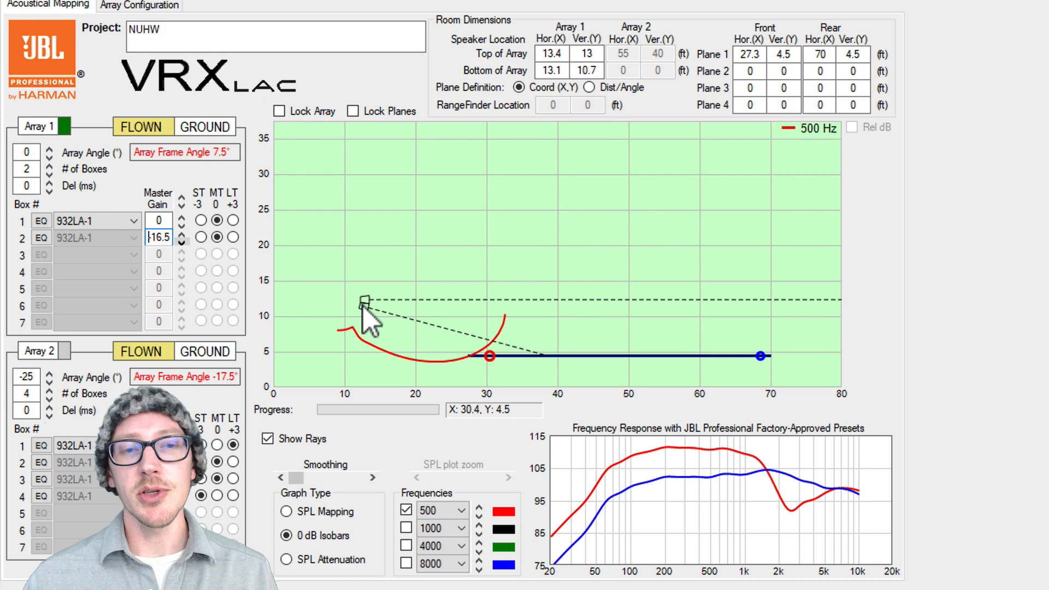
{"action": "mouse_move", "coordinate": [79, 184]}
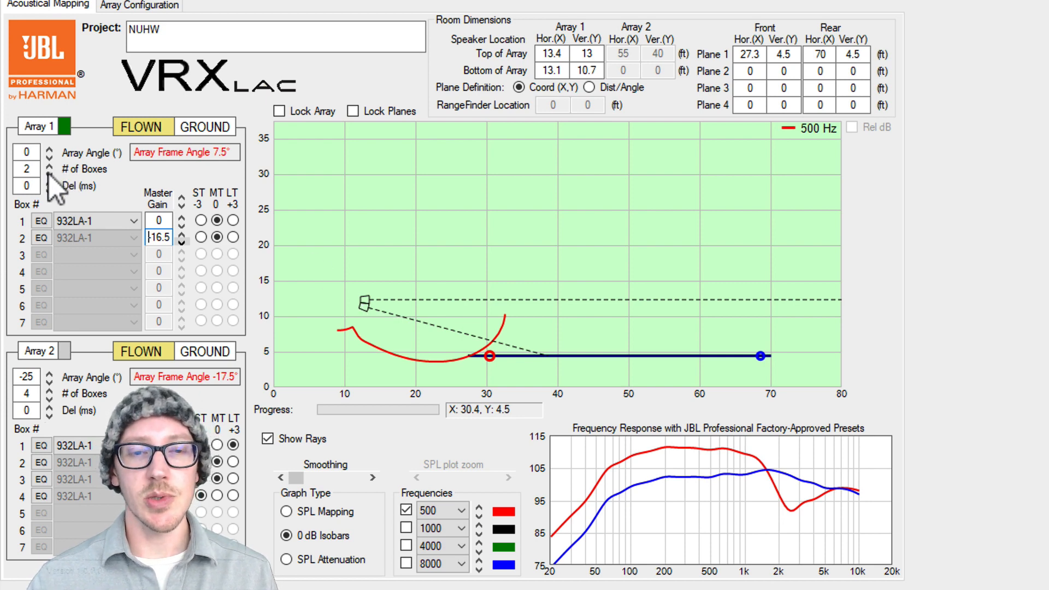
{"action": "mouse_move", "coordinate": [324, 365]}
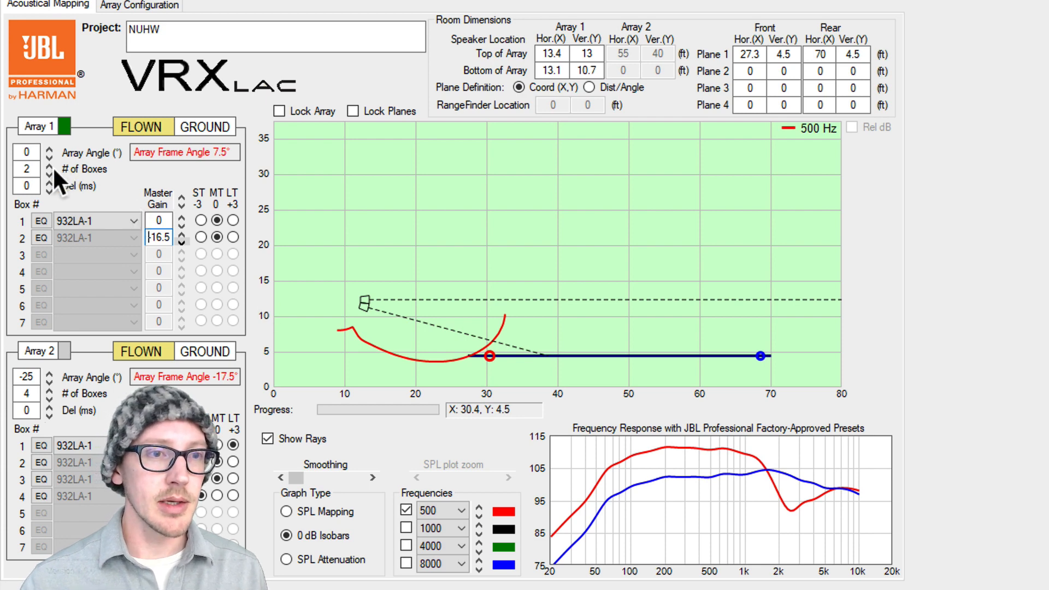
- Reduce Array 1 to one box and tilt it down to -10°, landing near 58 ft
{"action": "left_click", "coordinate": [48, 172]}
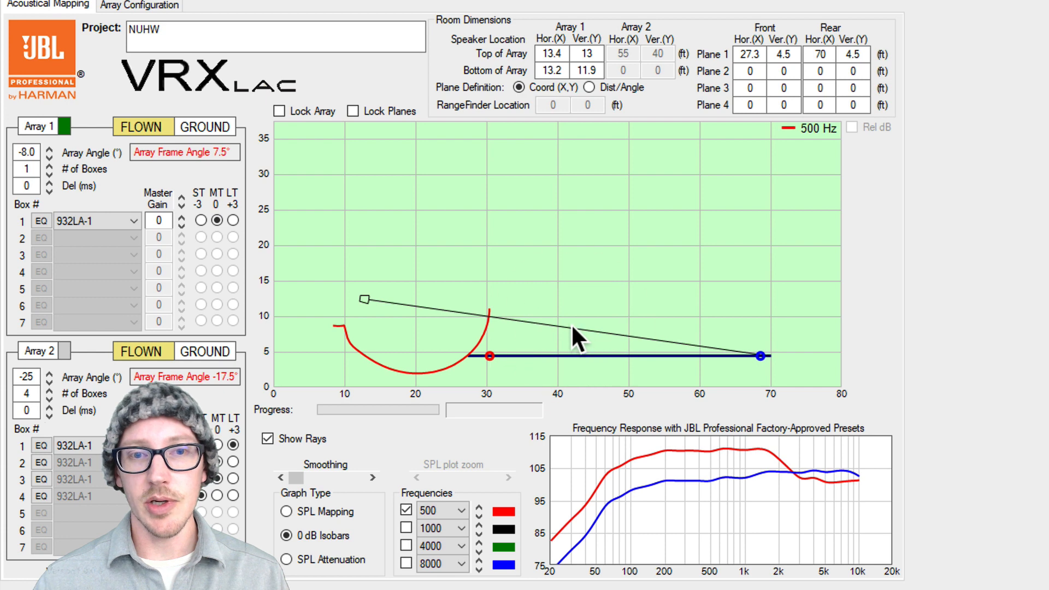
{"action": "left_click", "coordinate": [49, 155]}
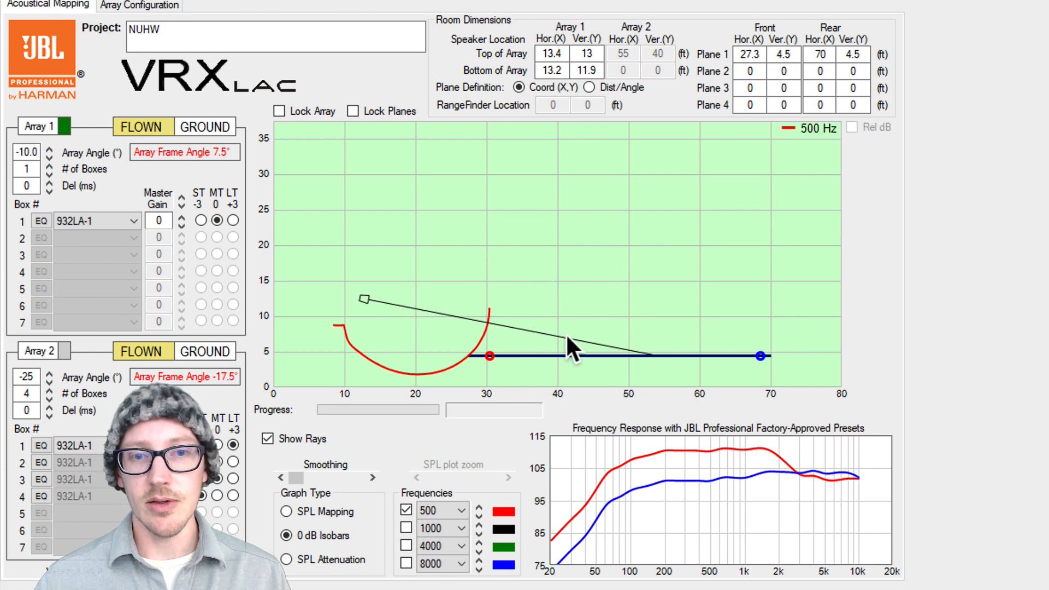
{"action": "left_click", "coordinate": [49, 155]}
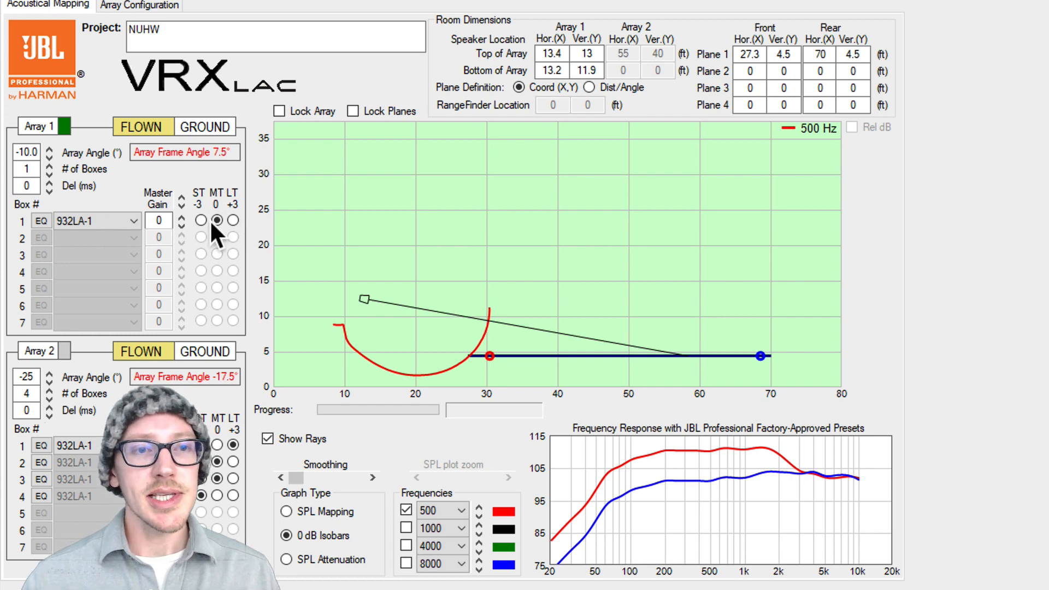
- Compare long, short and medium throw presets on box 1, settling on medium throw for the 500 Hz isobar
{"action": "left_click", "coordinate": [215, 220]}
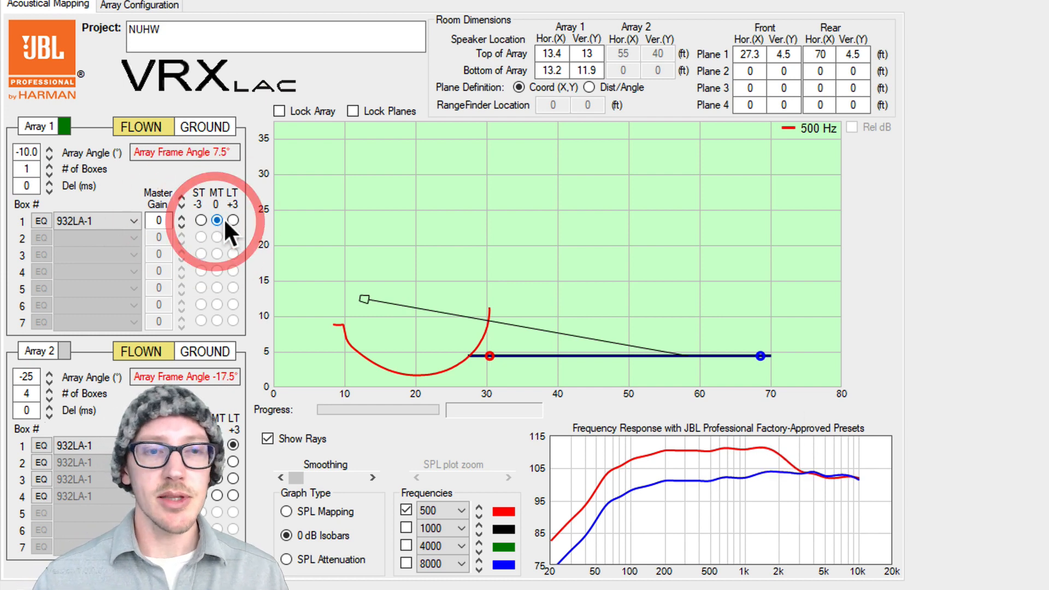
{"action": "left_click", "coordinate": [234, 220]}
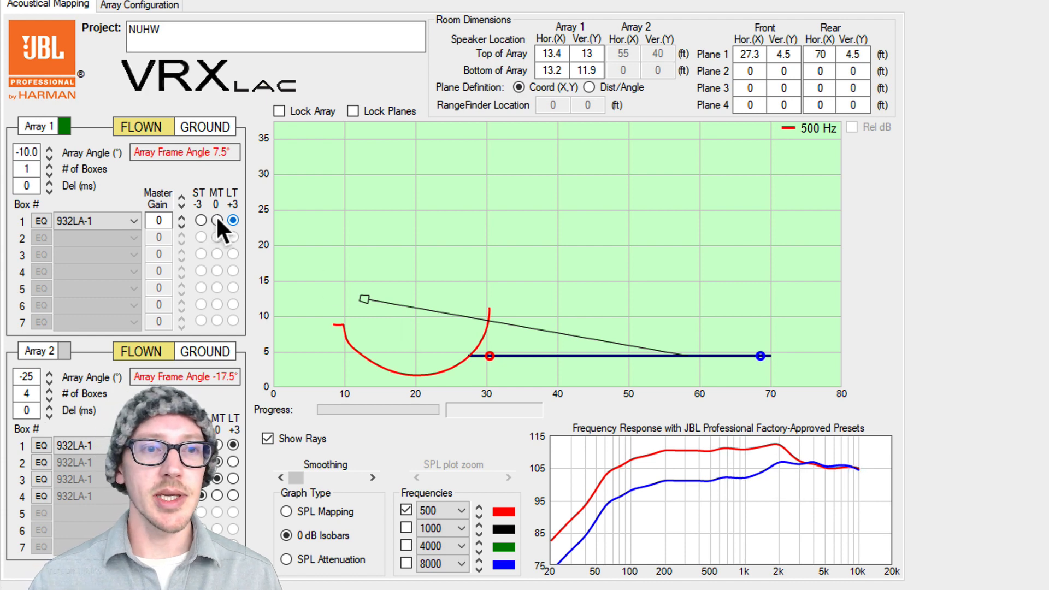
{"action": "left_click", "coordinate": [200, 220]}
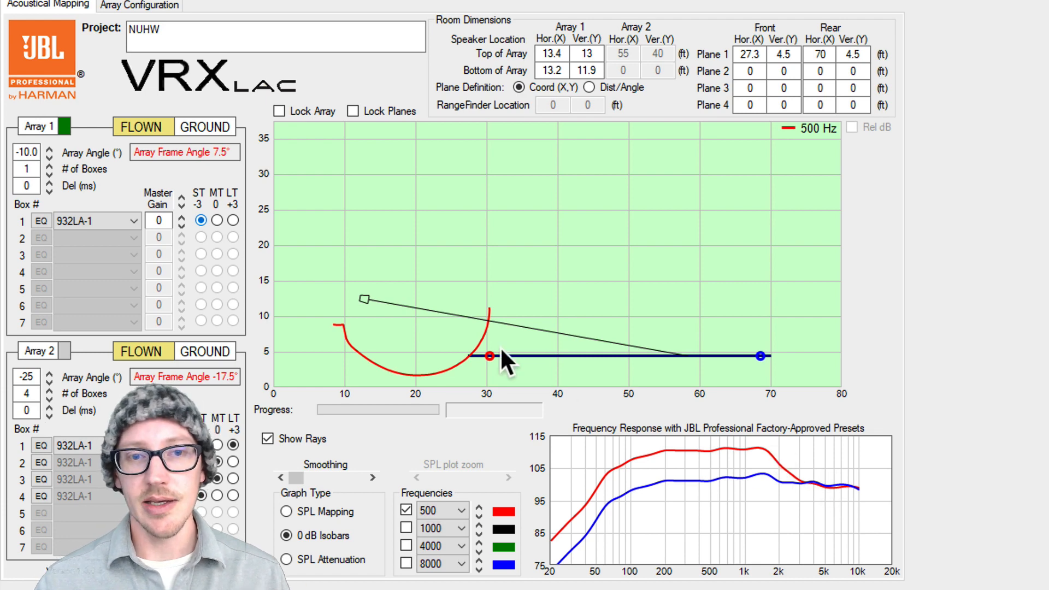
{"action": "left_click", "coordinate": [215, 220]}
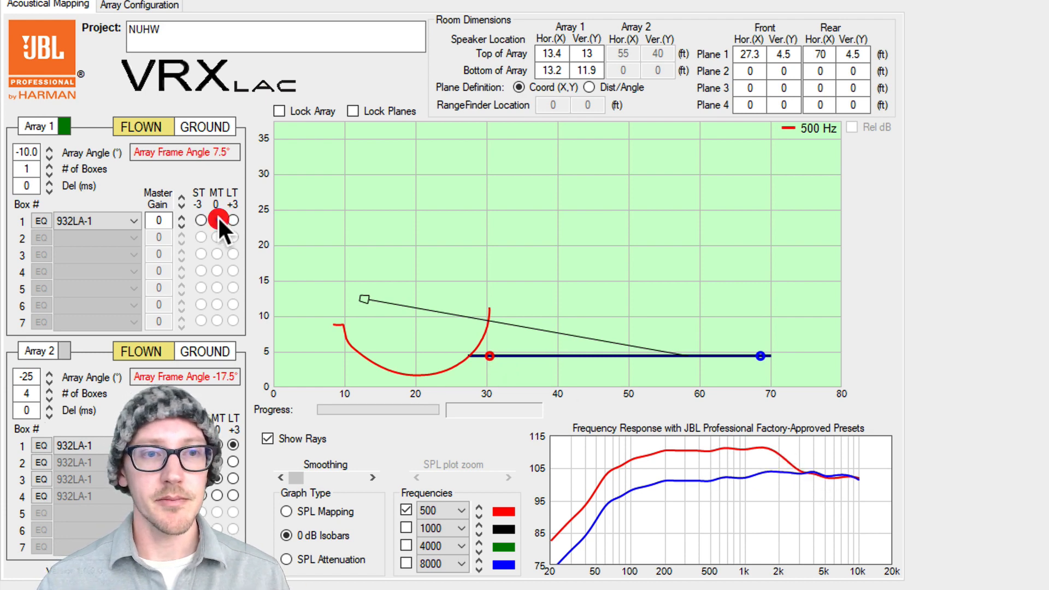
{"action": "left_click", "coordinate": [215, 219]}
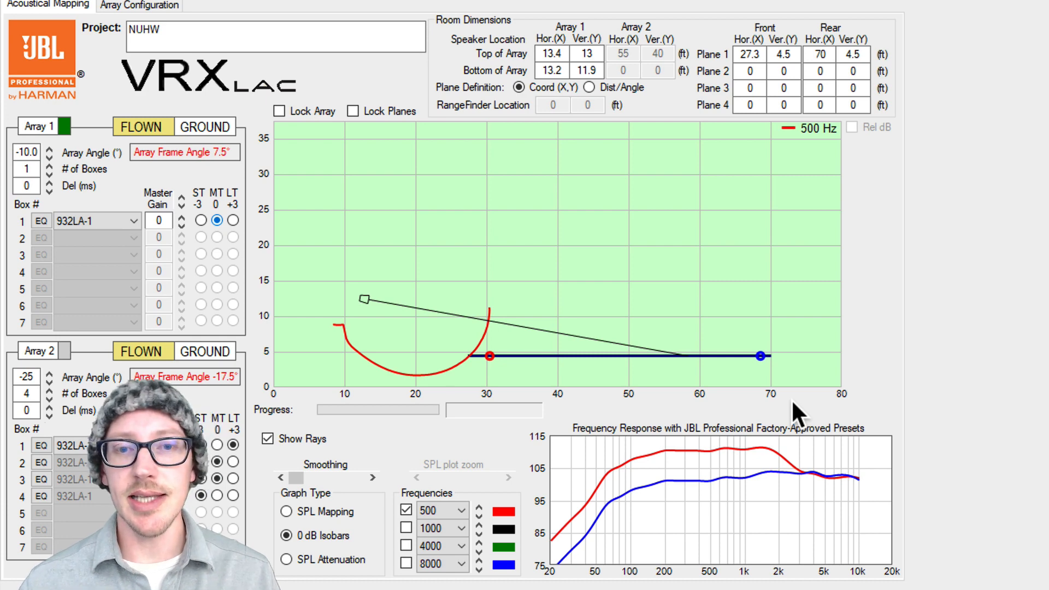
{"action": "mouse_move", "coordinate": [372, 300]}
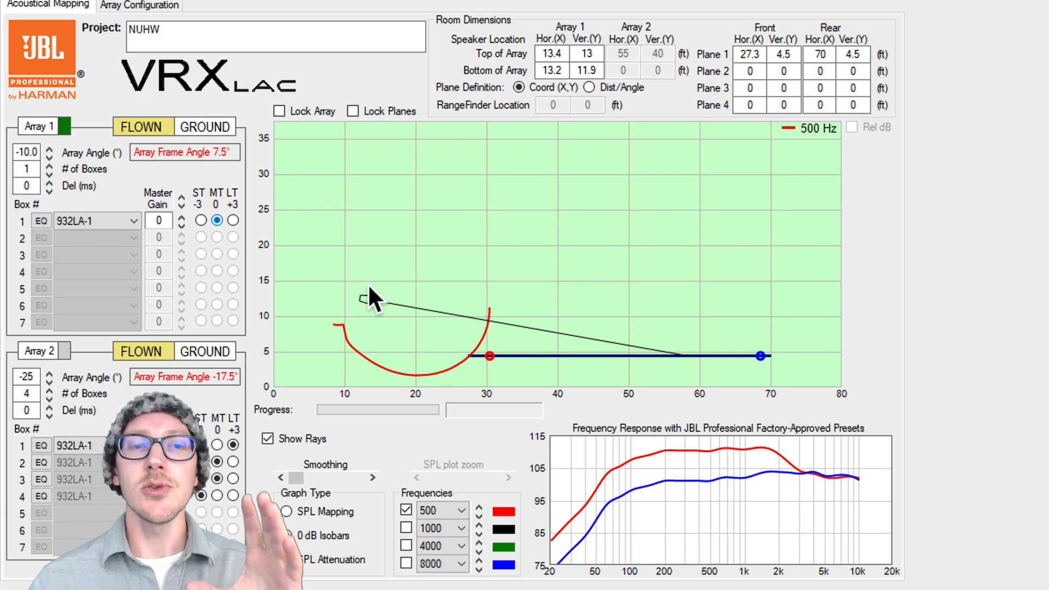
{"action": "left_click", "coordinate": [286, 536]}
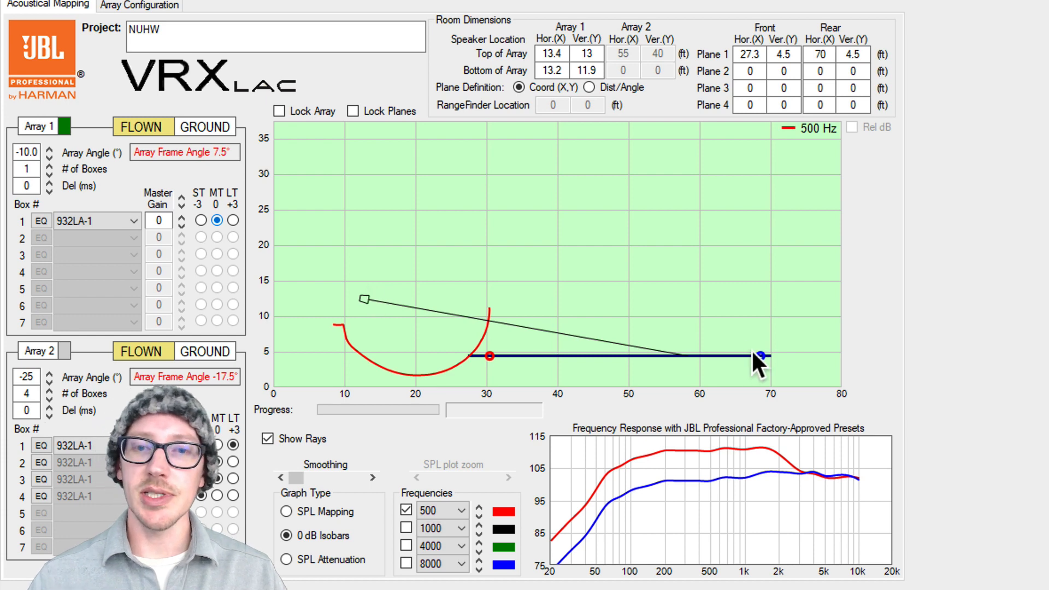
{"action": "mouse_move", "coordinate": [675, 381]}
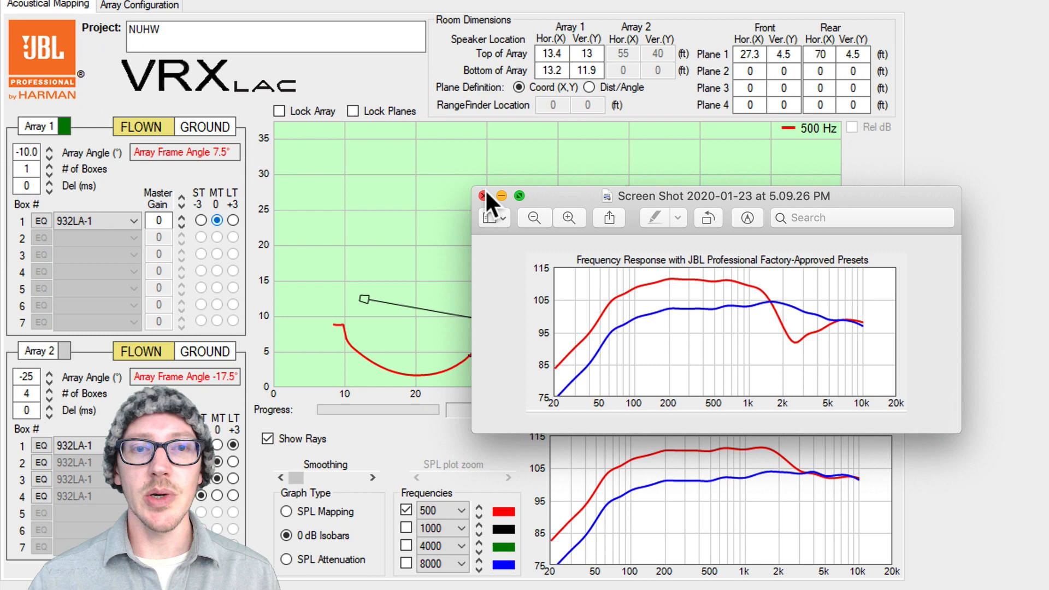
- Close the Preview screenshot of the earlier frequency response
{"action": "left_click", "coordinate": [482, 195]}
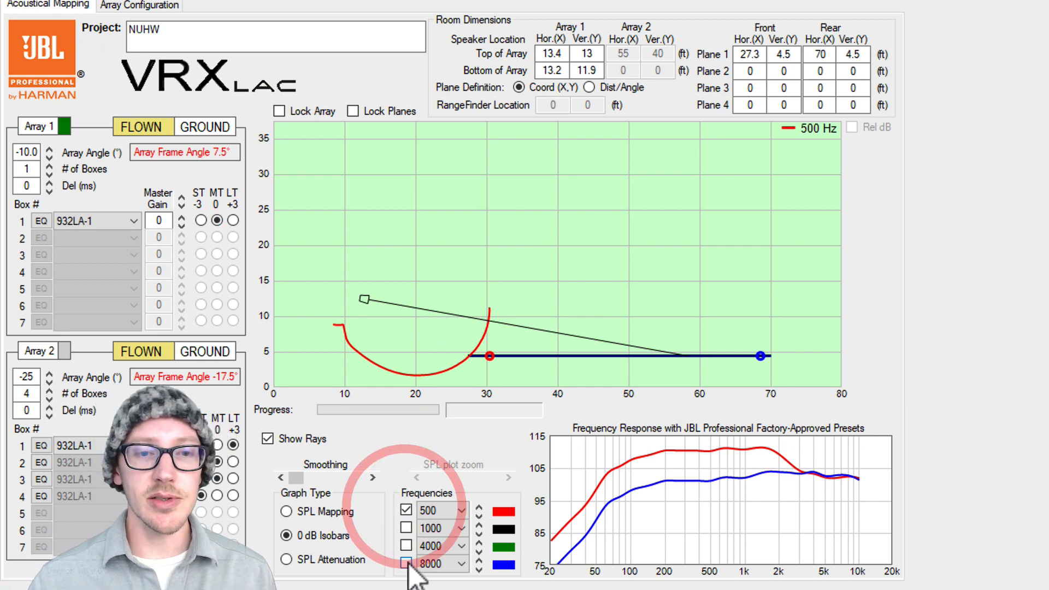
- Plot the 4000 Hz isobar in place of 500 Hz and begin editing the top height
{"action": "left_click", "coordinate": [406, 545]}
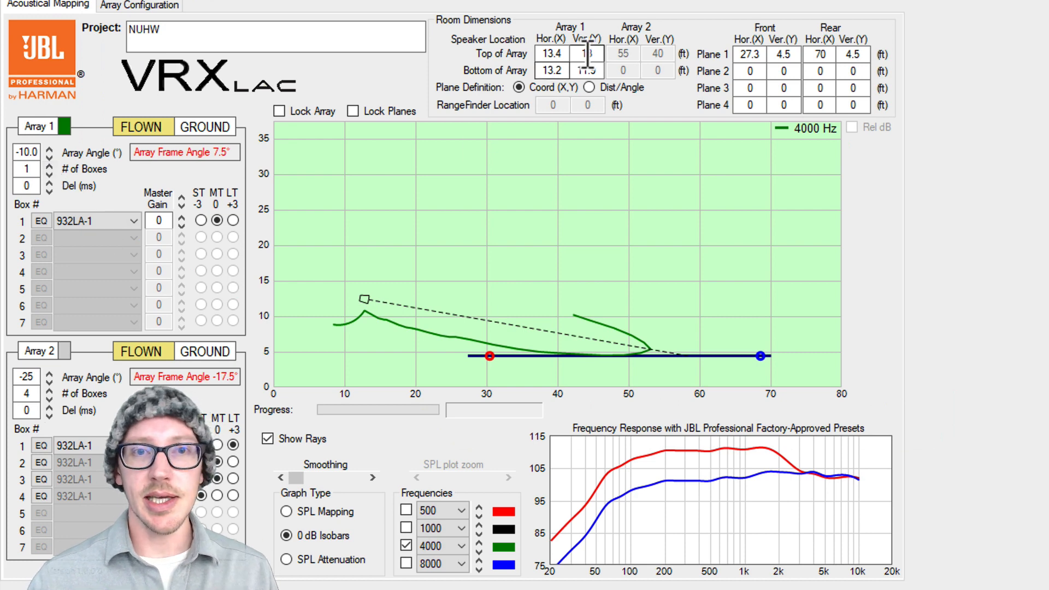
{"action": "left_click", "coordinate": [587, 53]}
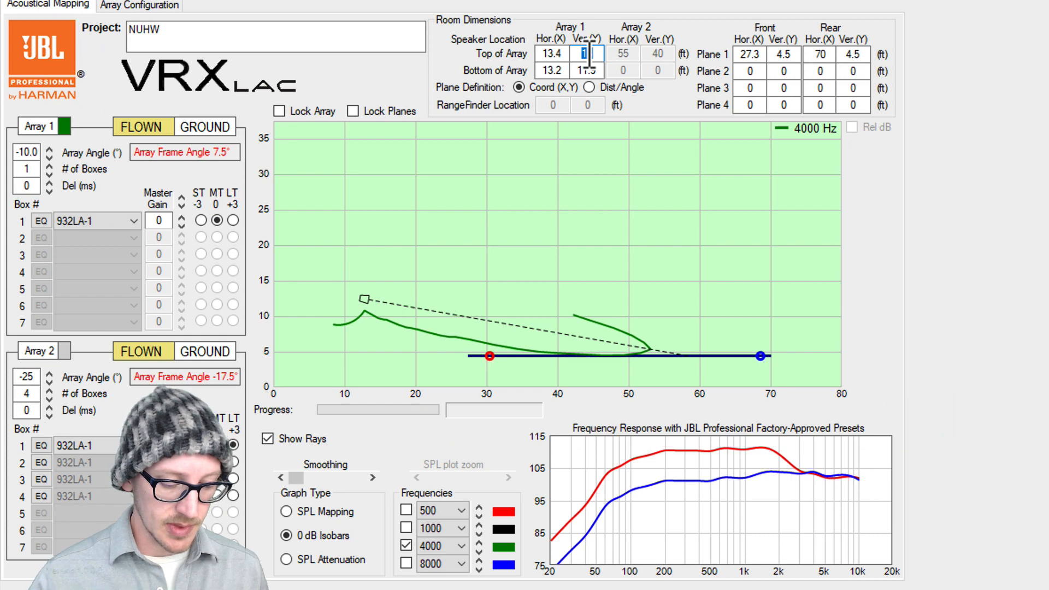
- Hang the box at 40 ft top height and aim it down to -45°
{"action": "type", "text": "40"}
{"action": "left_click", "coordinate": [27, 152]}
{"action": "type", "text": "-40"}
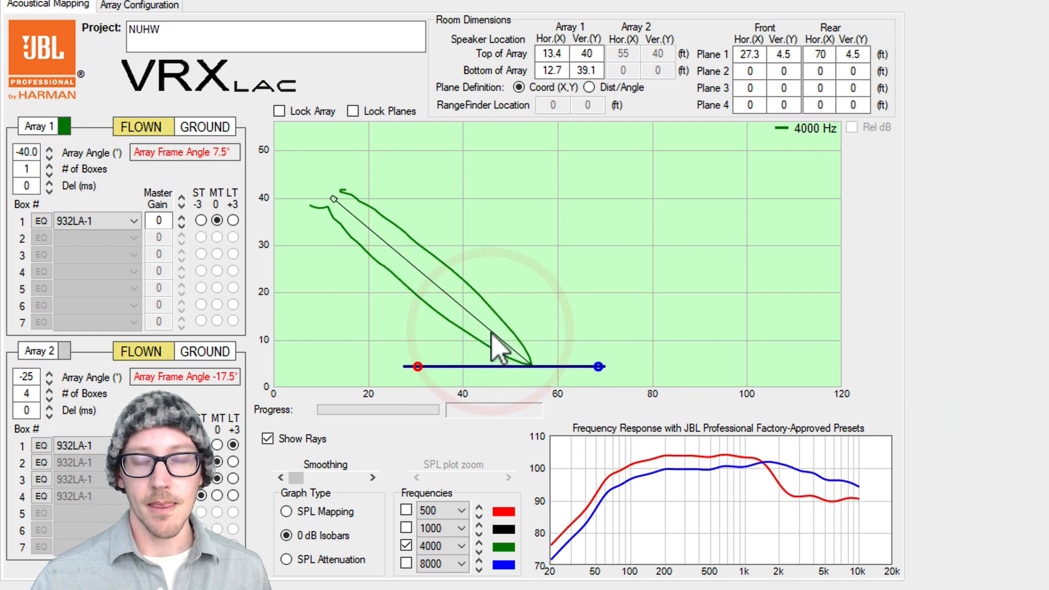
{"action": "left_click", "coordinate": [50, 156]}
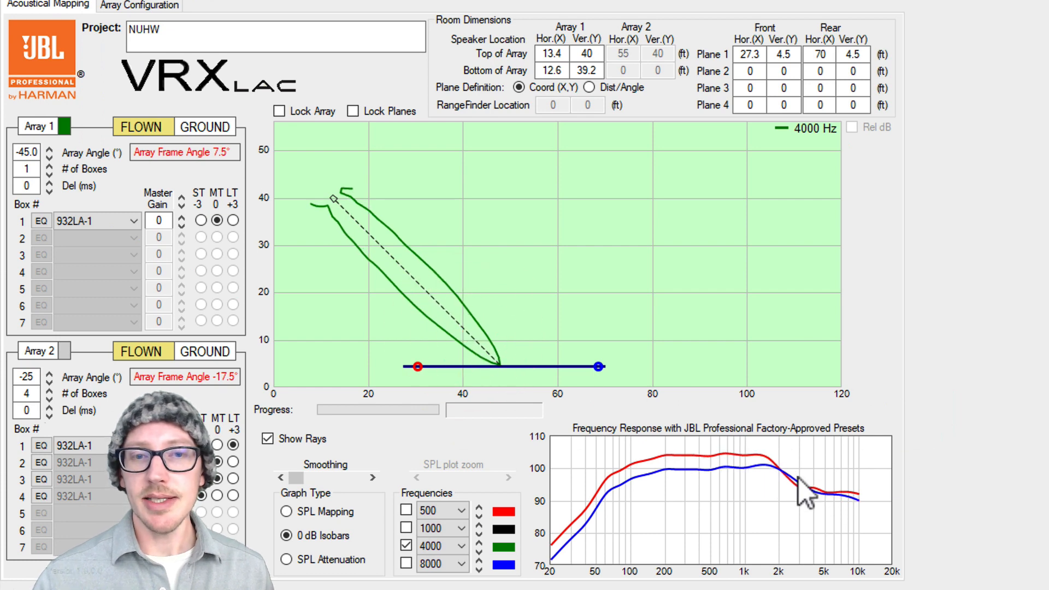
{"action": "left_click", "coordinate": [596, 366]}
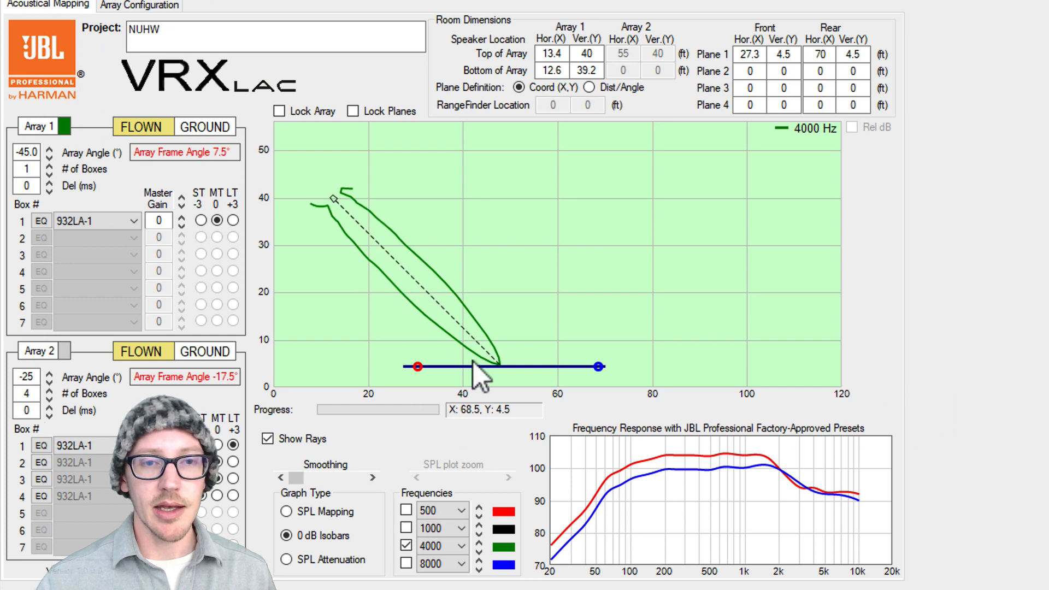
{"action": "mouse_move", "coordinate": [645, 475]}
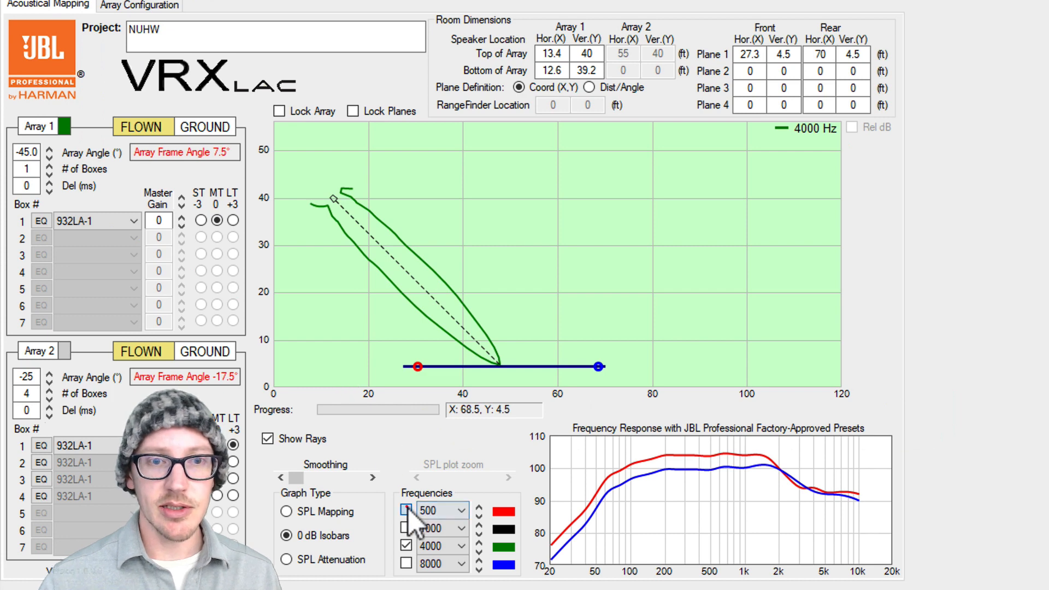
- Overlay the 500 Hz isobar with the 4000 Hz one for the downward-aimed box
{"action": "left_click", "coordinate": [406, 510]}
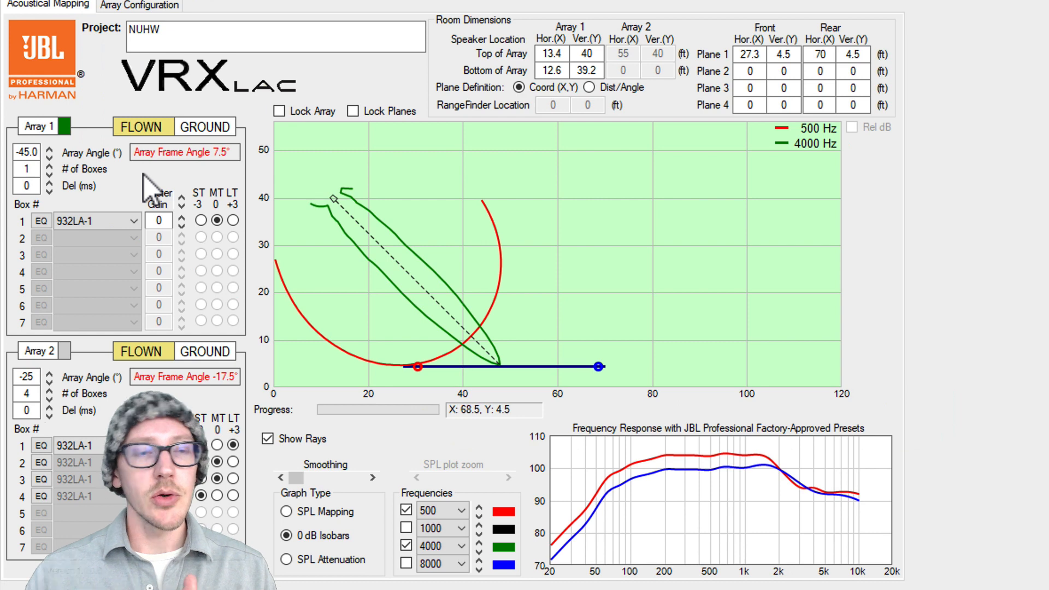
{"action": "mouse_move", "coordinate": [505, 278]}
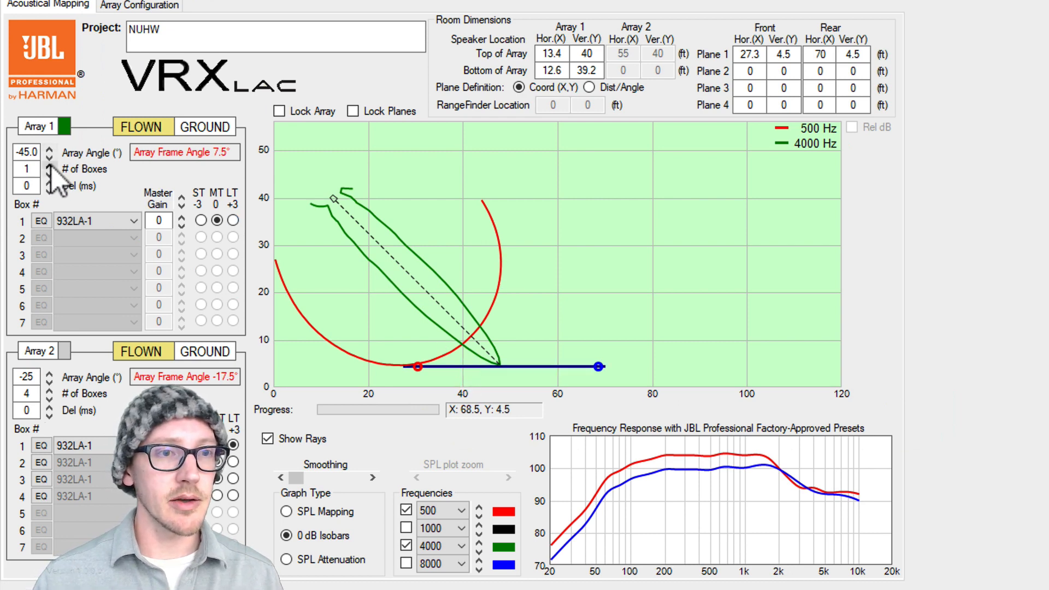
- Grow the array to four boxes and trim box 4 to -4.5 dB and box 3 to -1 dB
{"action": "left_click", "coordinate": [49, 165]}
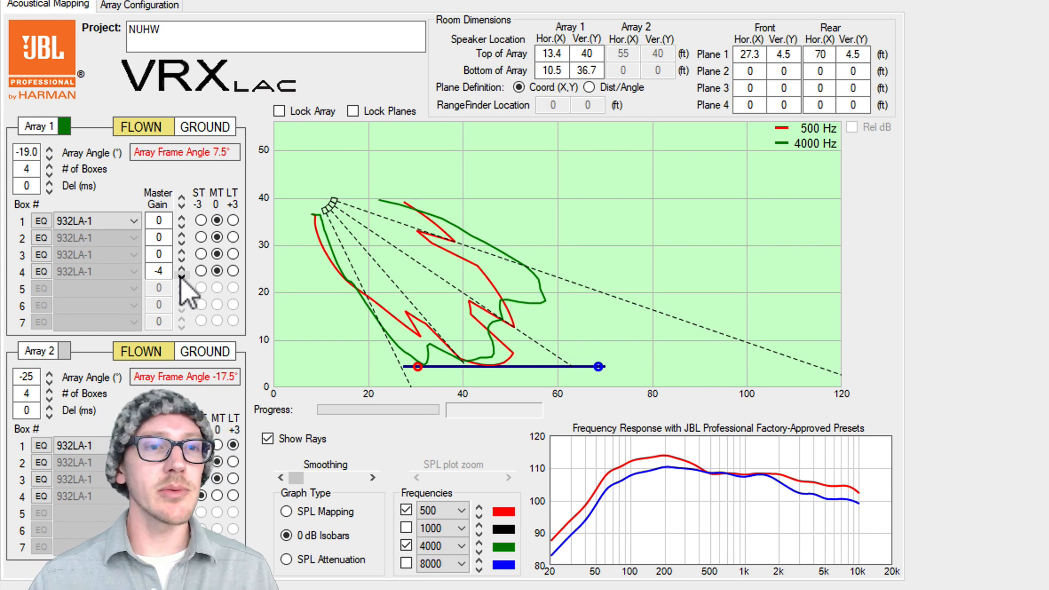
{"action": "left_click", "coordinate": [183, 275]}
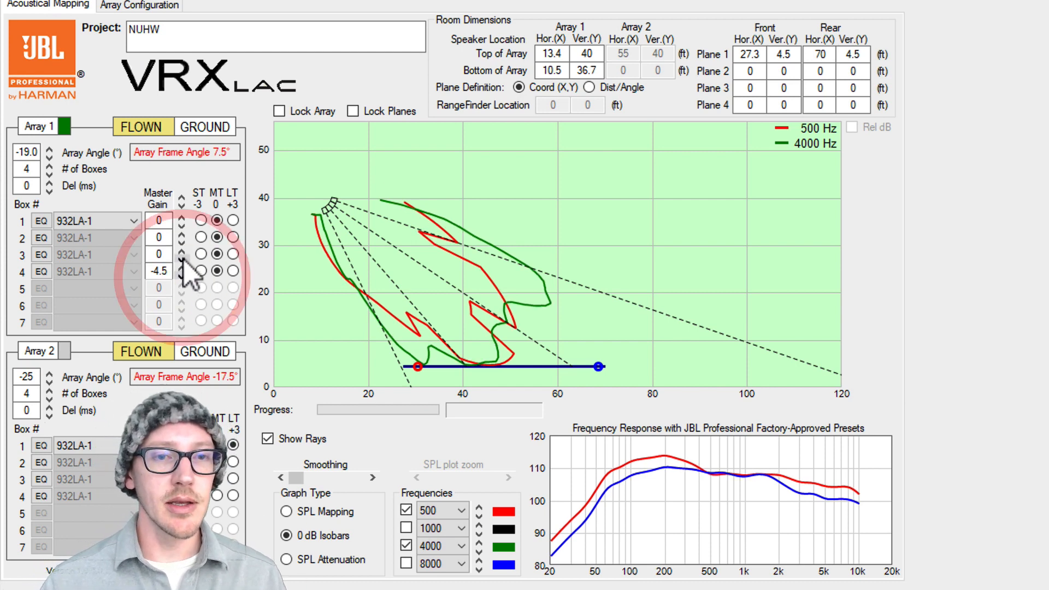
{"action": "left_click", "coordinate": [182, 252]}
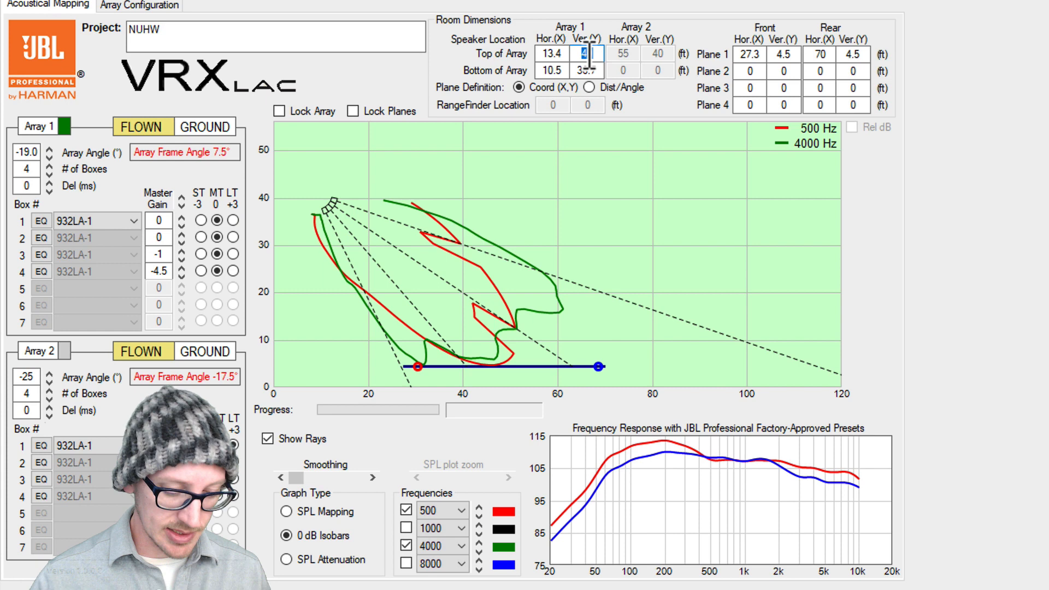
- Raise the array's top height to 60 ft
{"action": "type", "text": "60"}
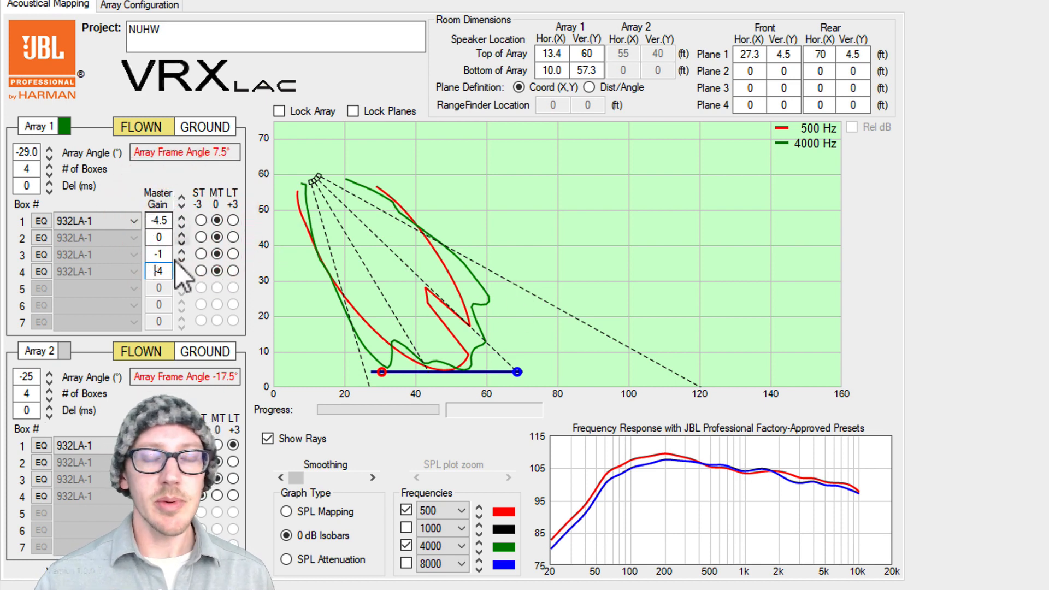
{"action": "mouse_move", "coordinate": [458, 338]}
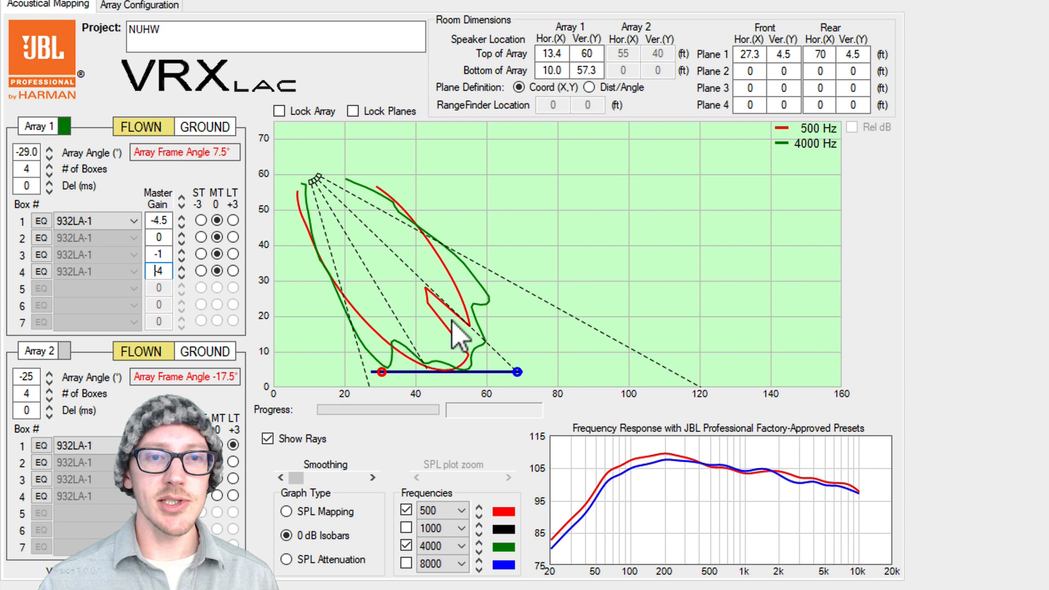
{"action": "mouse_move", "coordinate": [488, 277]}
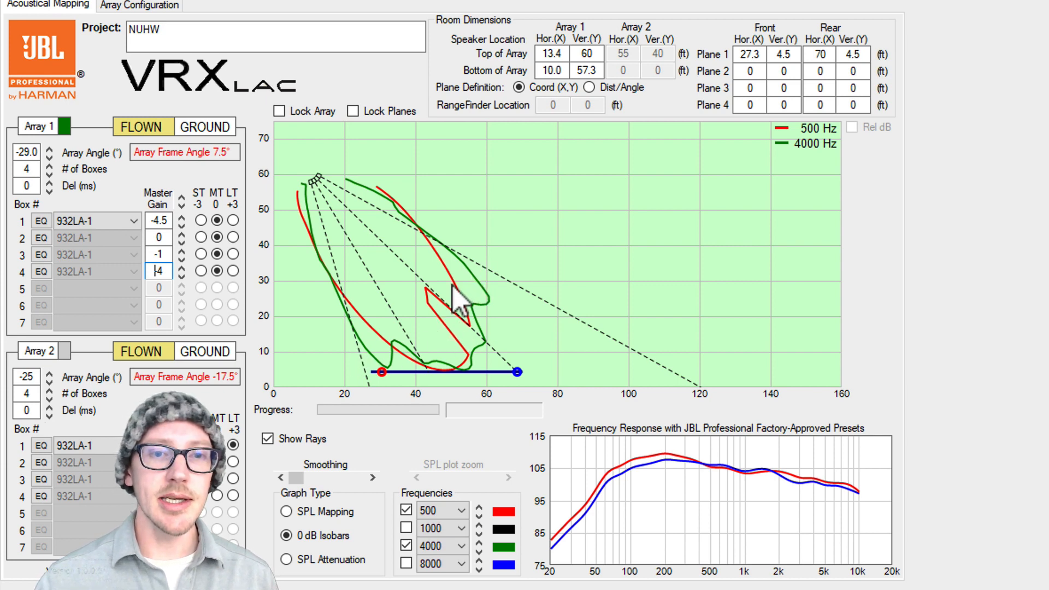
{"action": "mouse_move", "coordinate": [371, 201]}
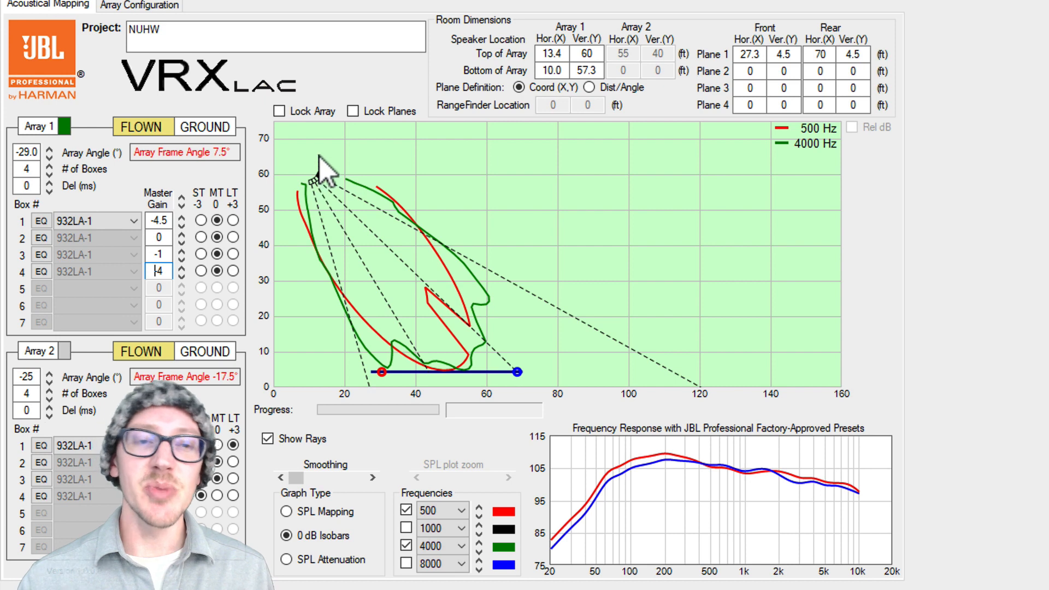
{"action": "mouse_move", "coordinate": [517, 228]}
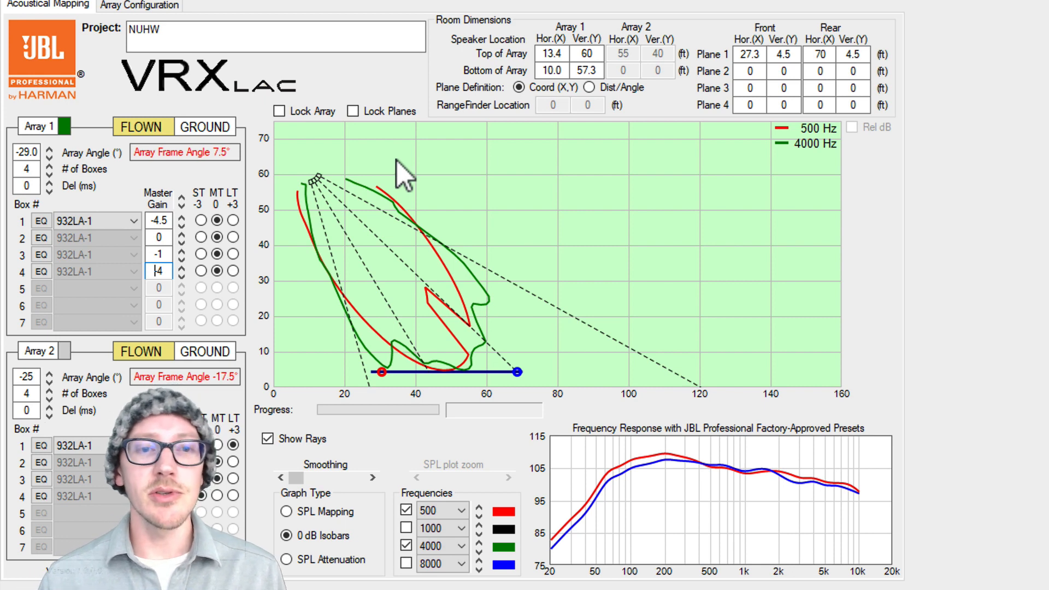
{"action": "mouse_move", "coordinate": [415, 190]}
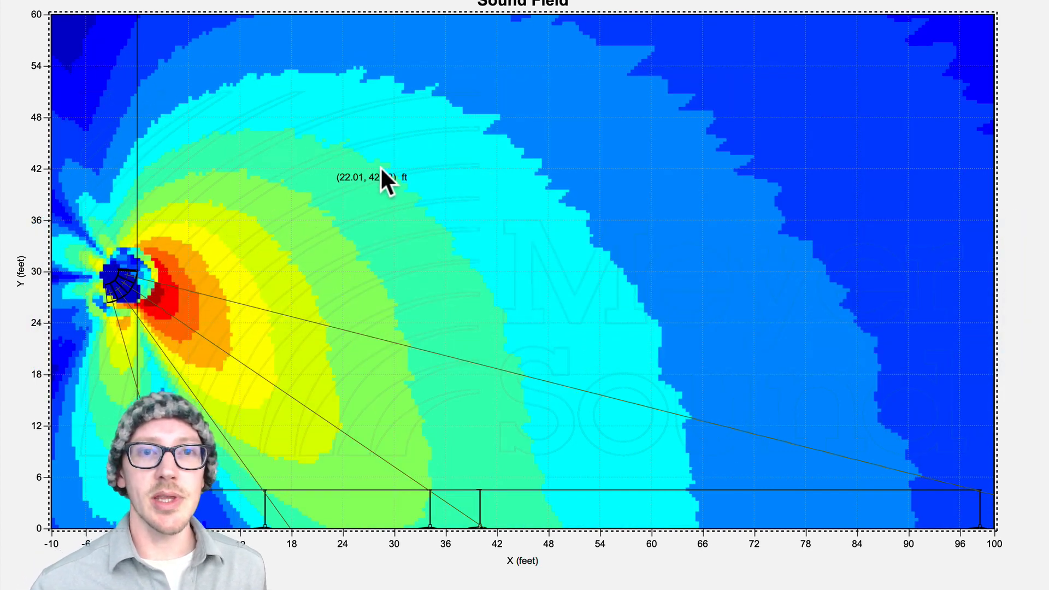
{"action": "mouse_move", "coordinate": [495, 432]}
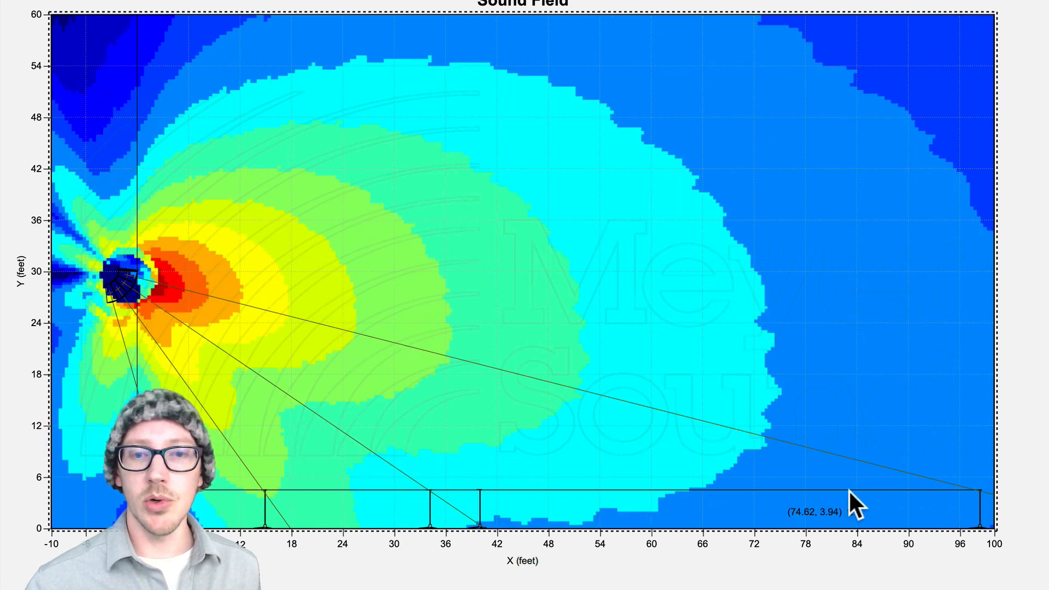
{"action": "mouse_move", "coordinate": [495, 482]}
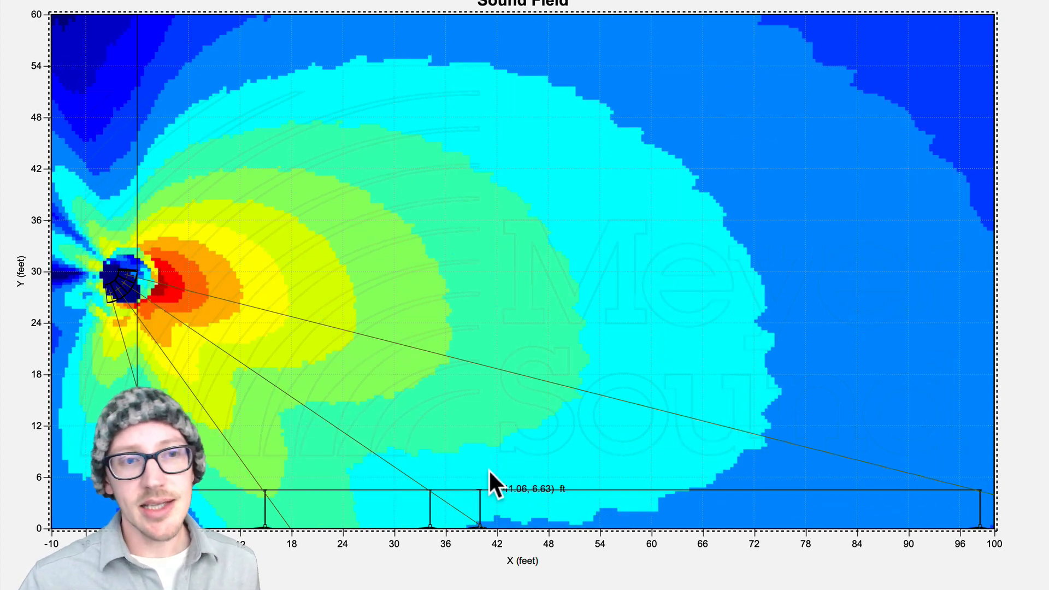
{"action": "mouse_move", "coordinate": [558, 351]}
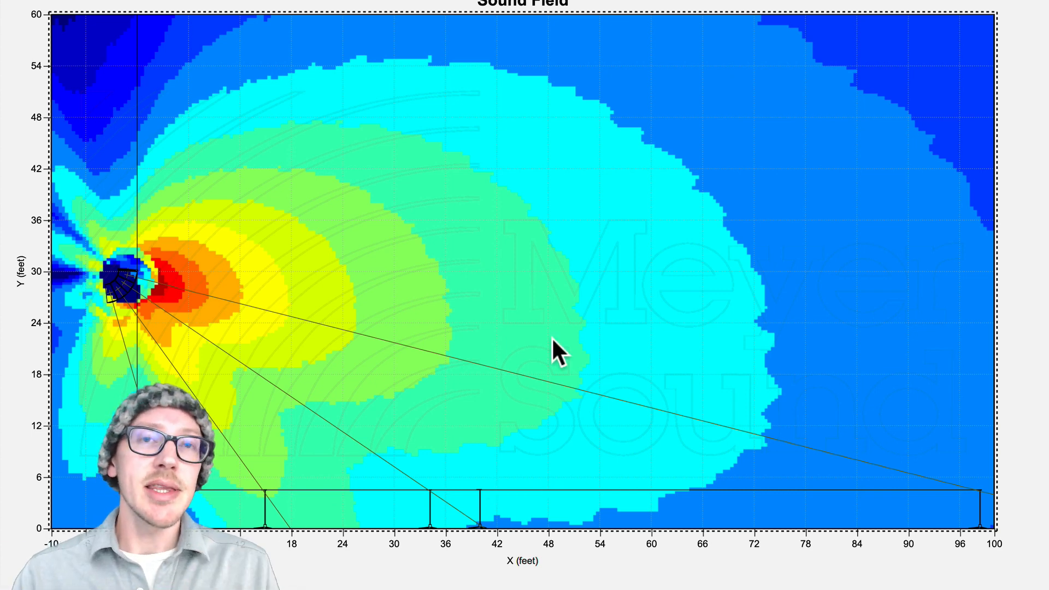